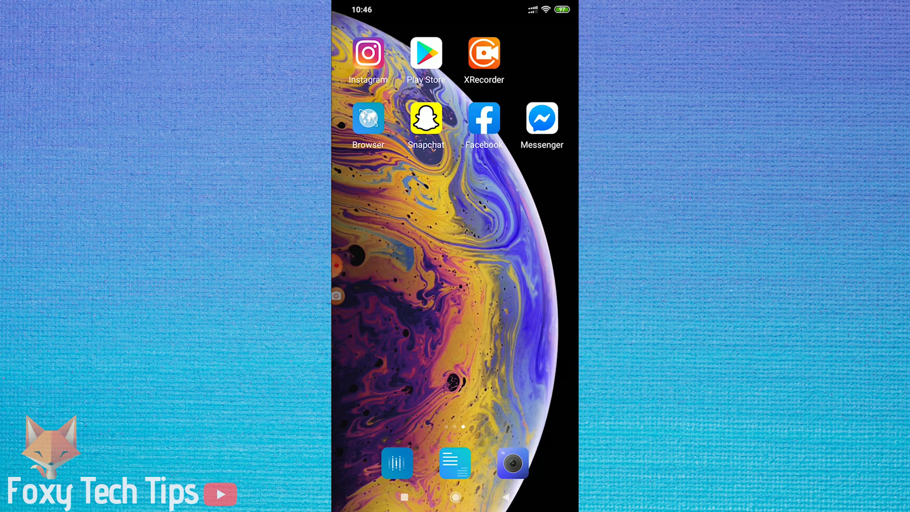
- Launch Facebook from the phone's home screen so the main feed loads
click(484, 118)
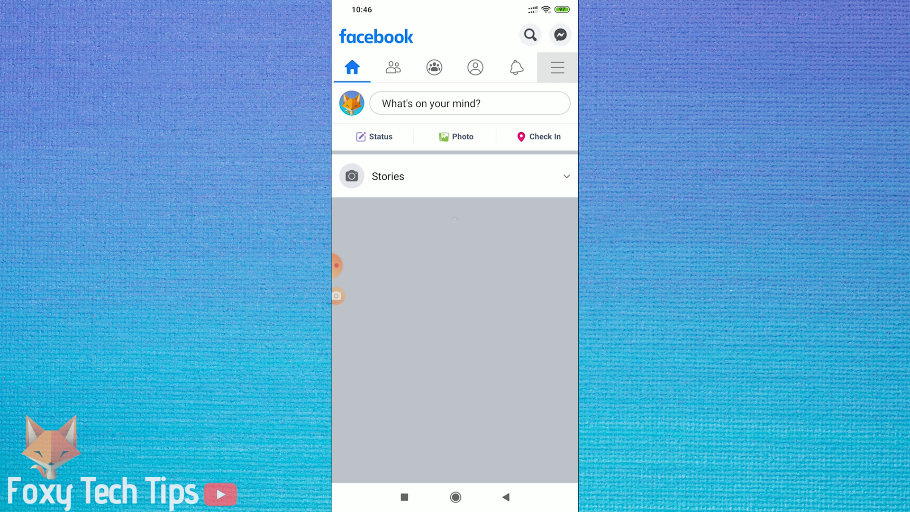
- Reach the account Settings list through the menu's Settings & Privacy group
click(558, 66)
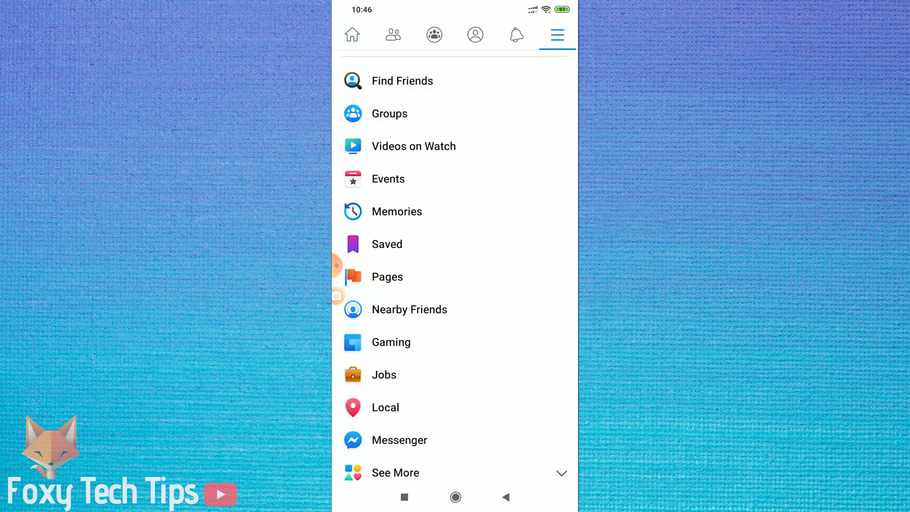
scroll(down, 3)
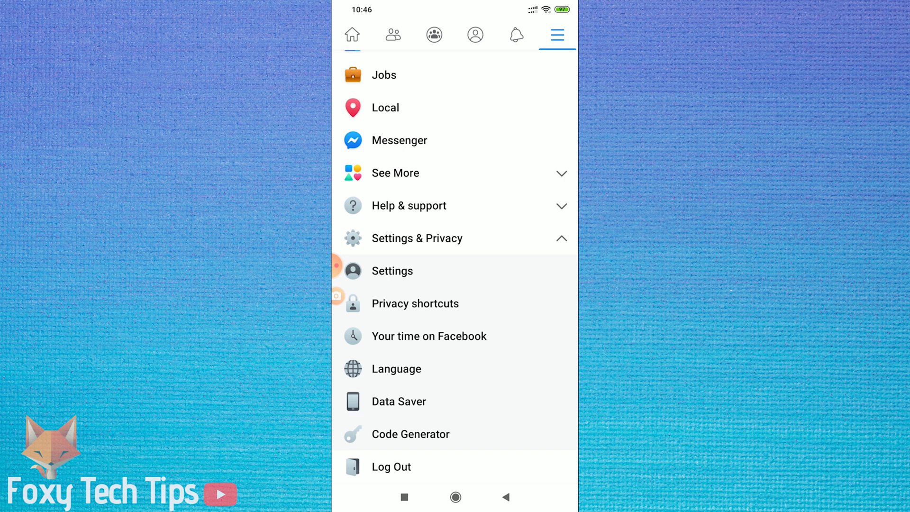
click(392, 271)
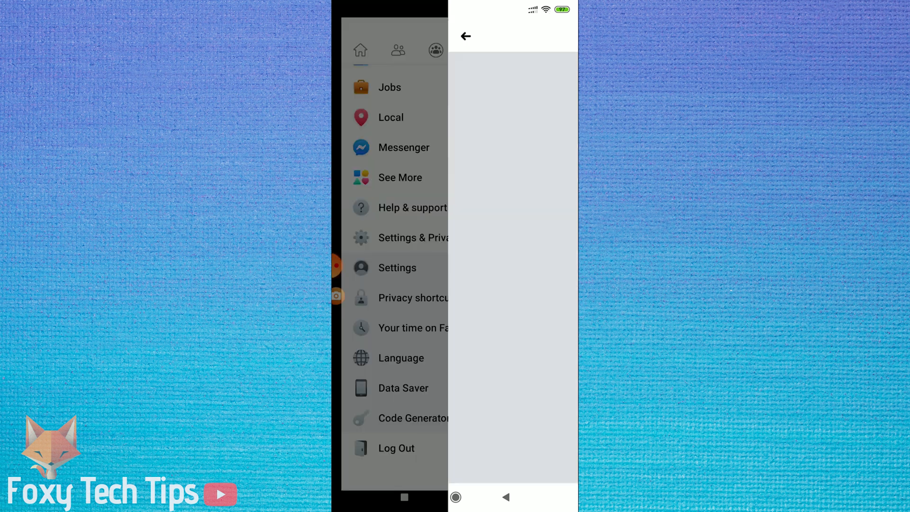
click(398, 267)
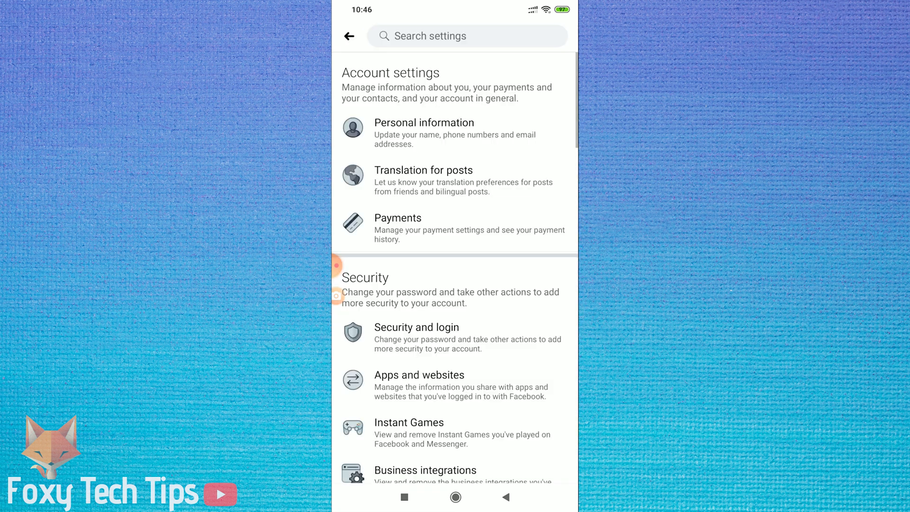
- Scroll the settings down to the Privacy section and its Blocking page
scroll(down, 3)
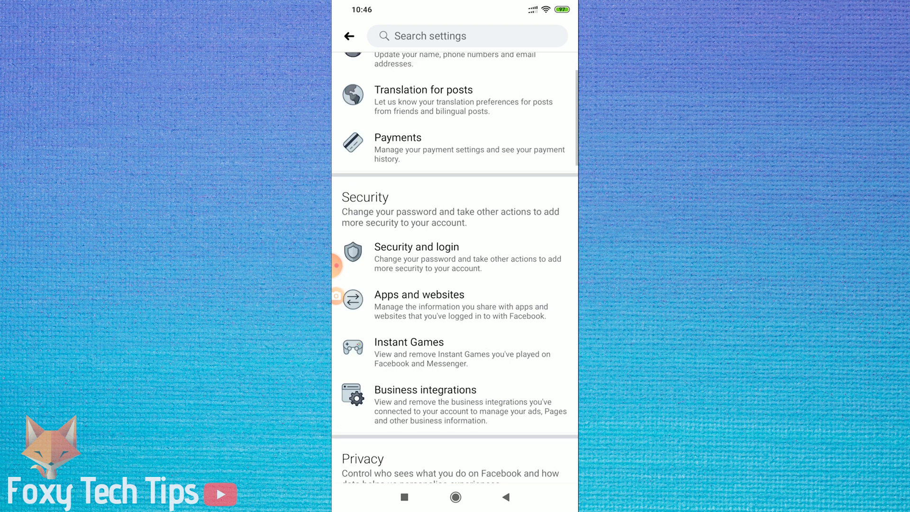
scroll(down, 3)
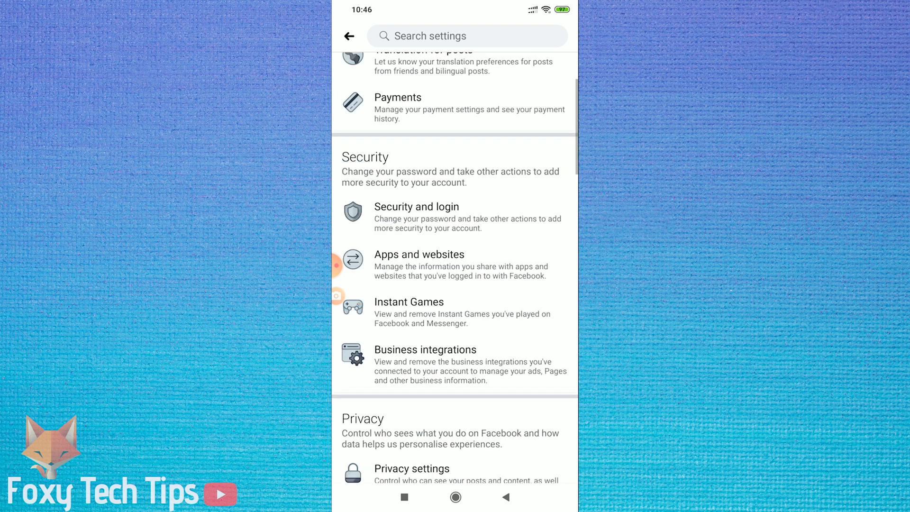
scroll(down, 3)
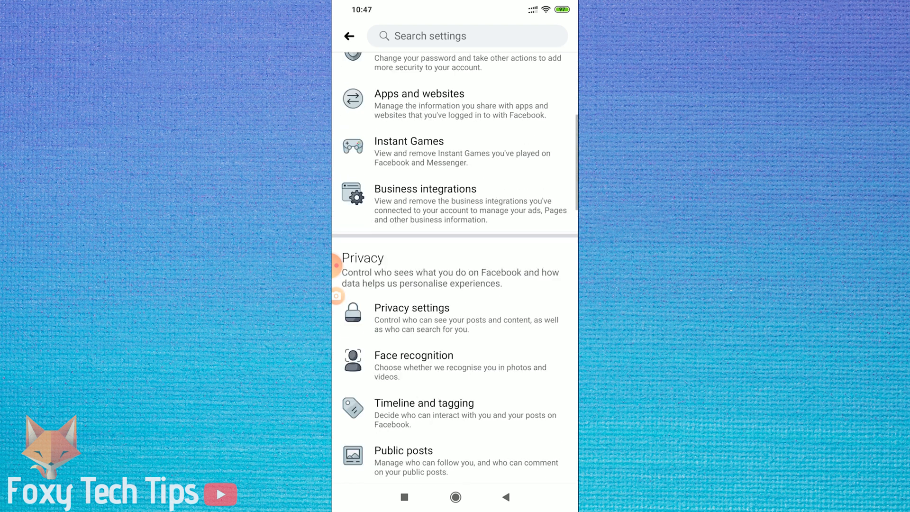
scroll(down, 3)
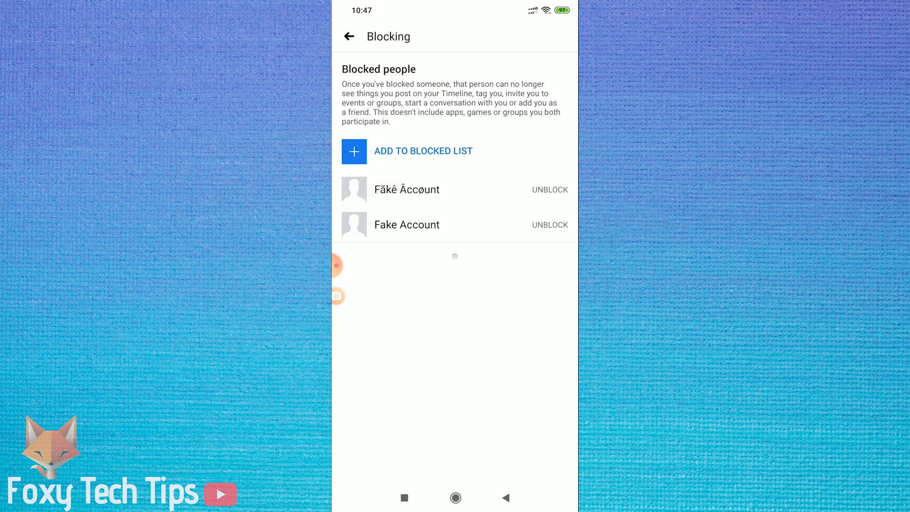
- Unblock the first listed account with confirmation, then start unblocking the remaining one
click(549, 190)
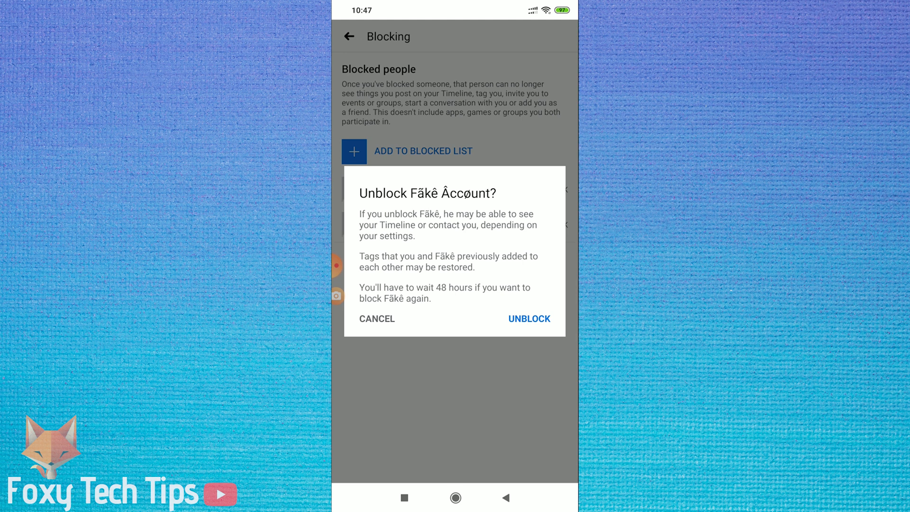
click(528, 318)
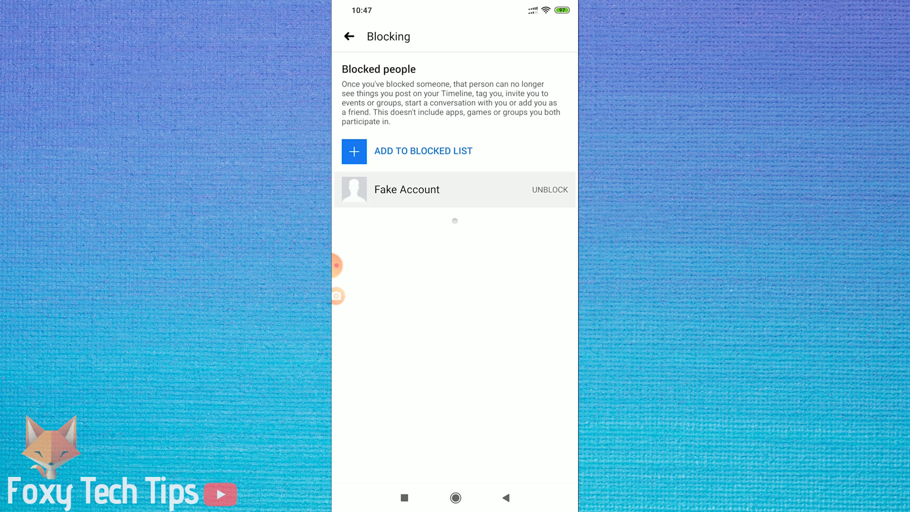
click(549, 189)
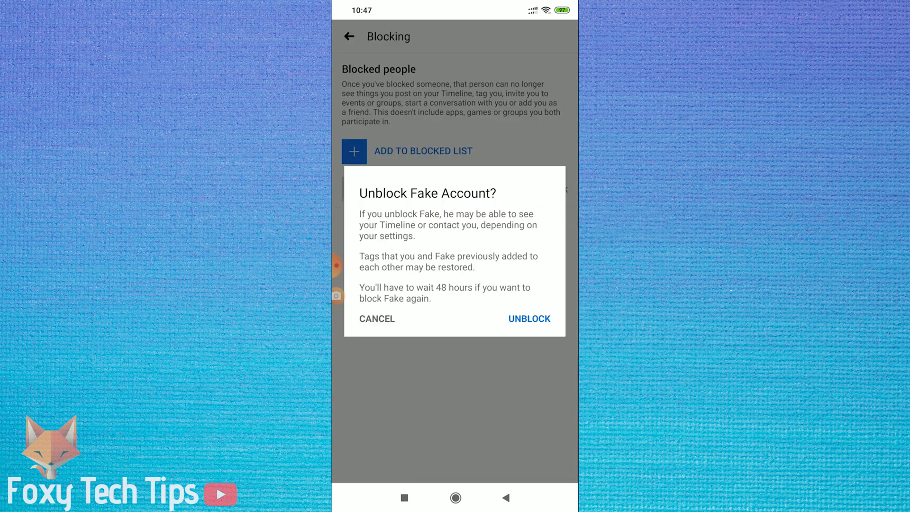
click(529, 318)
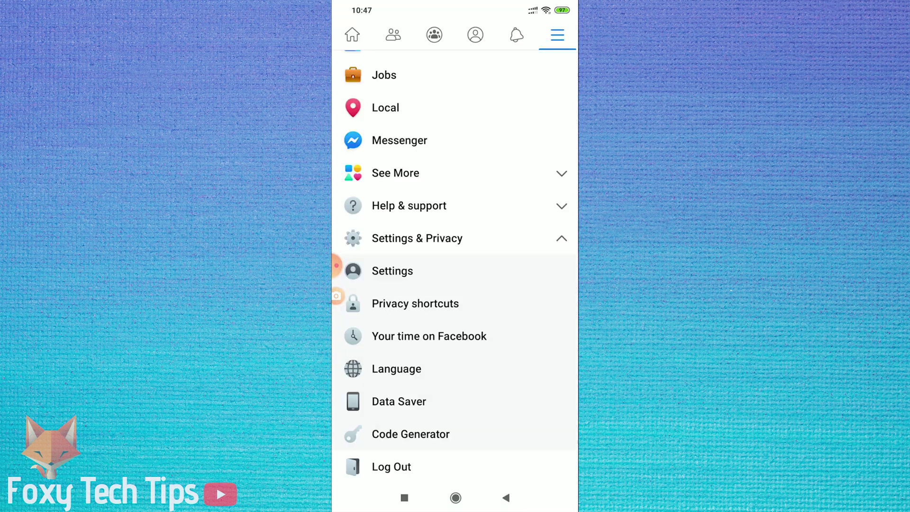
- Return to the home feed and bring up the search screen with recent searches
click(352, 34)
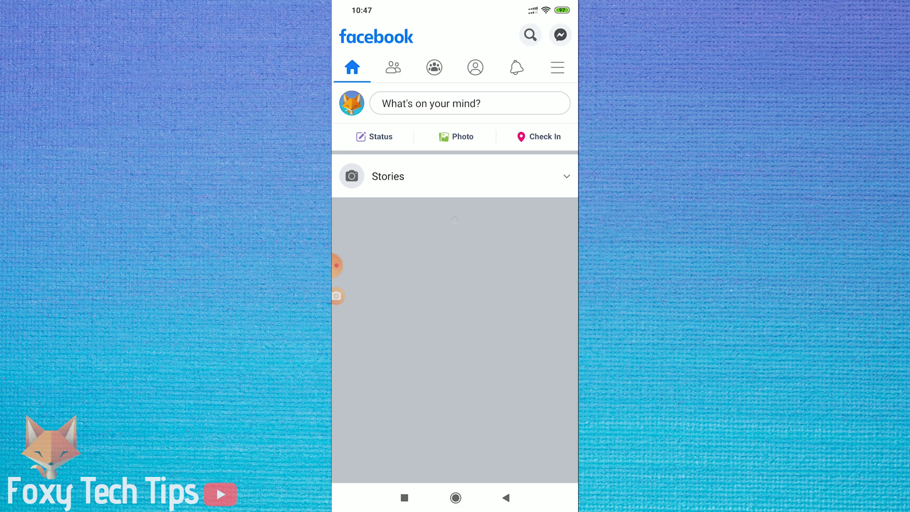
click(530, 34)
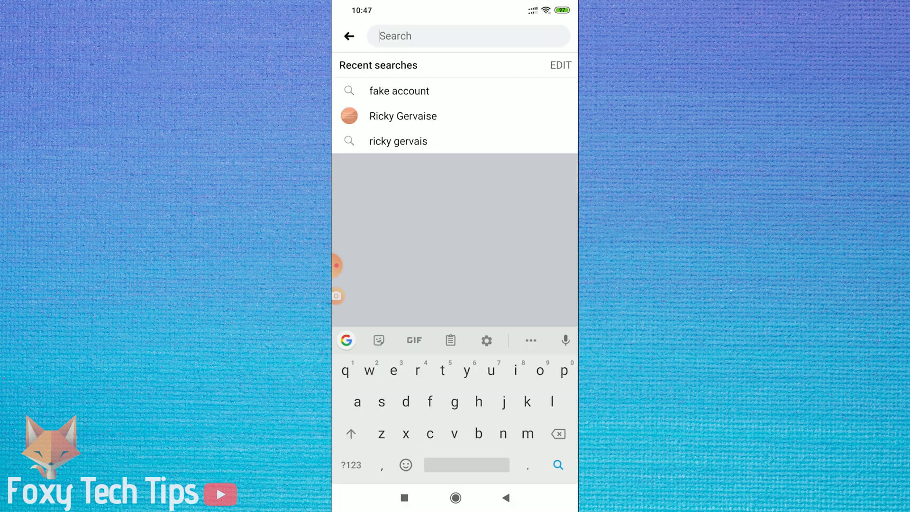